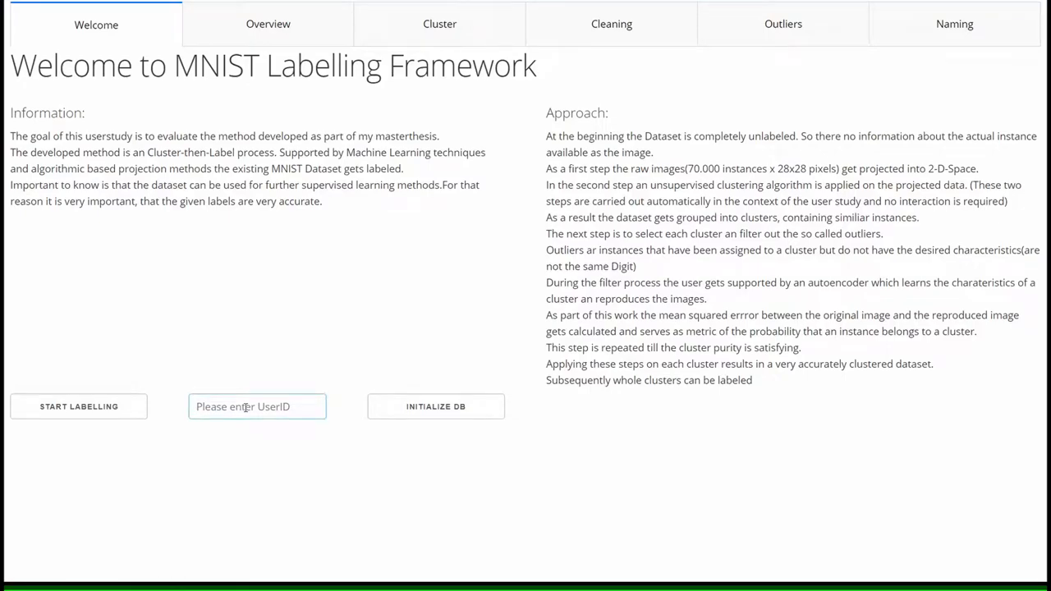
# Step: Enter user ID 29 on the Welcome tab to begin labelling
pyautogui.write('29')
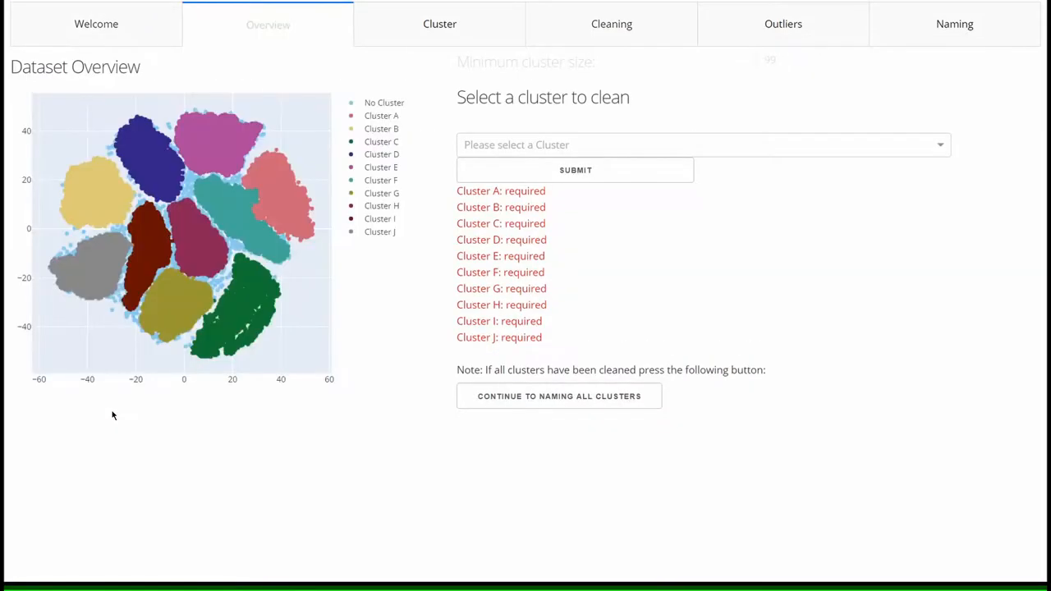
pyautogui.moveTo(354, 413)
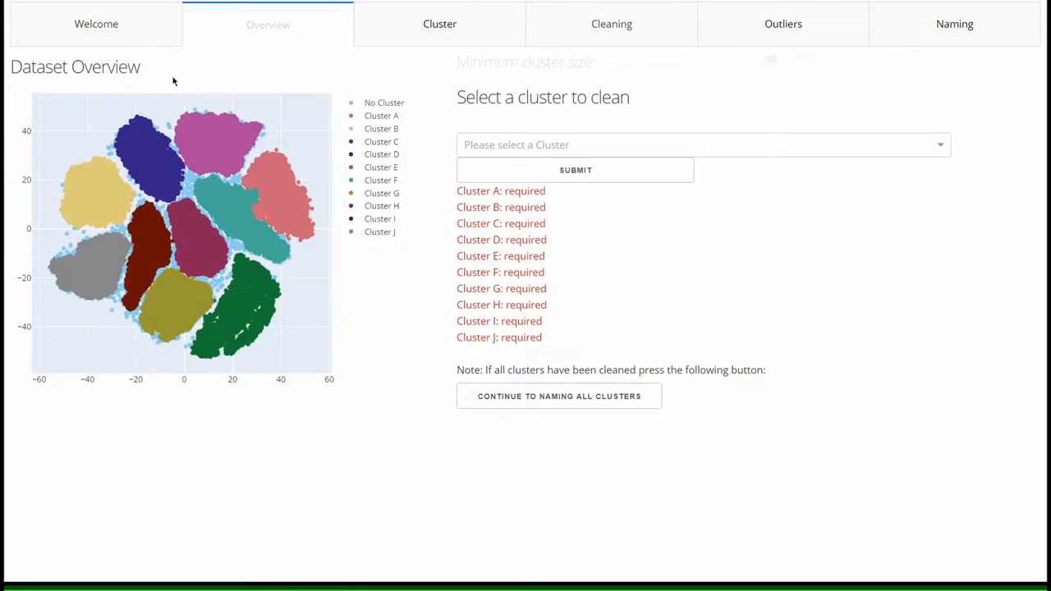
pyautogui.moveTo(33, 313)
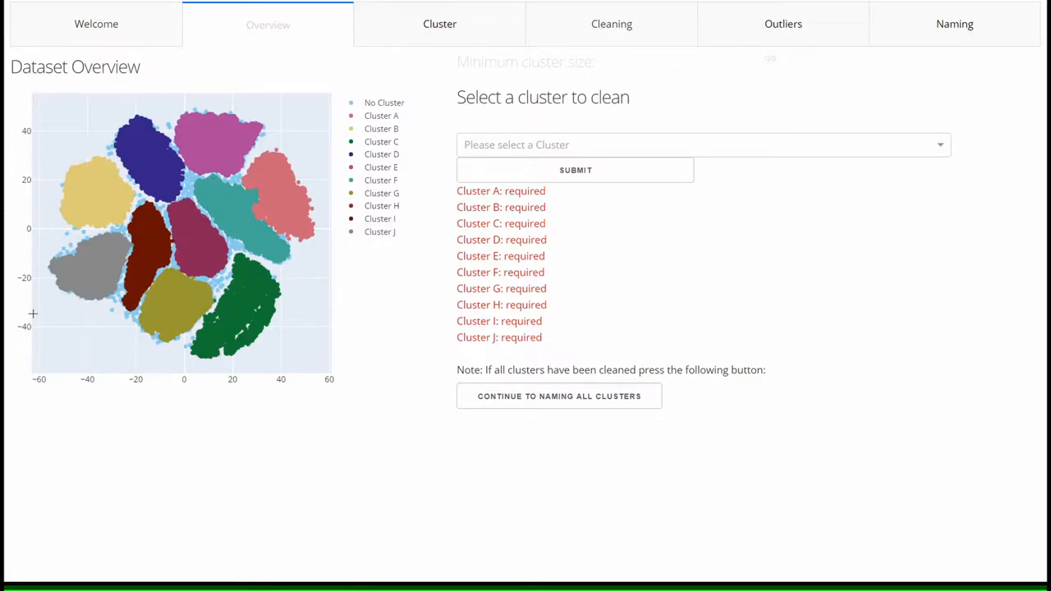
pyautogui.moveTo(199, 456)
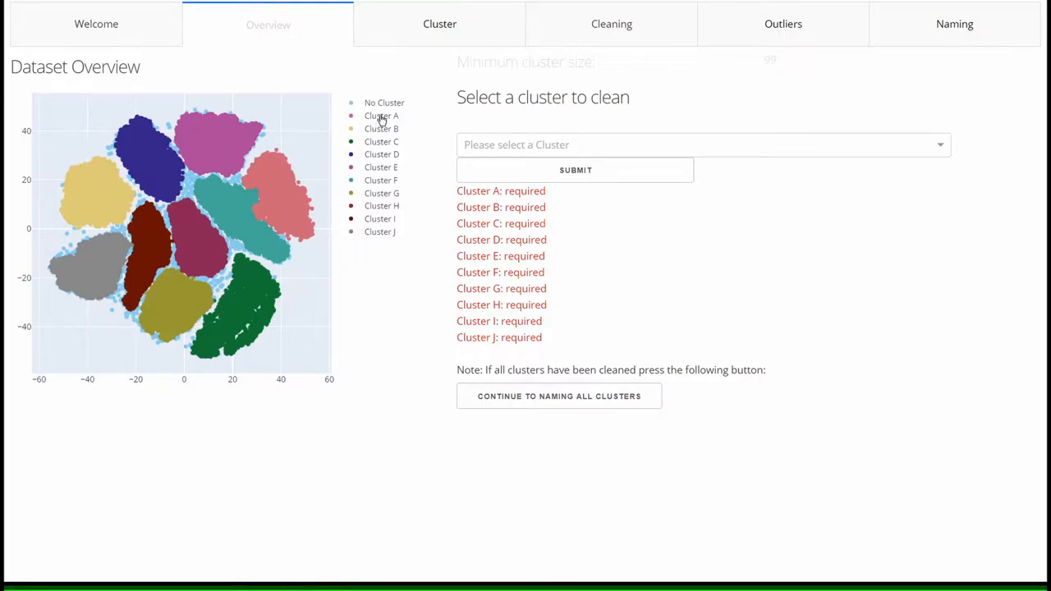
pyautogui.moveTo(301, 159)
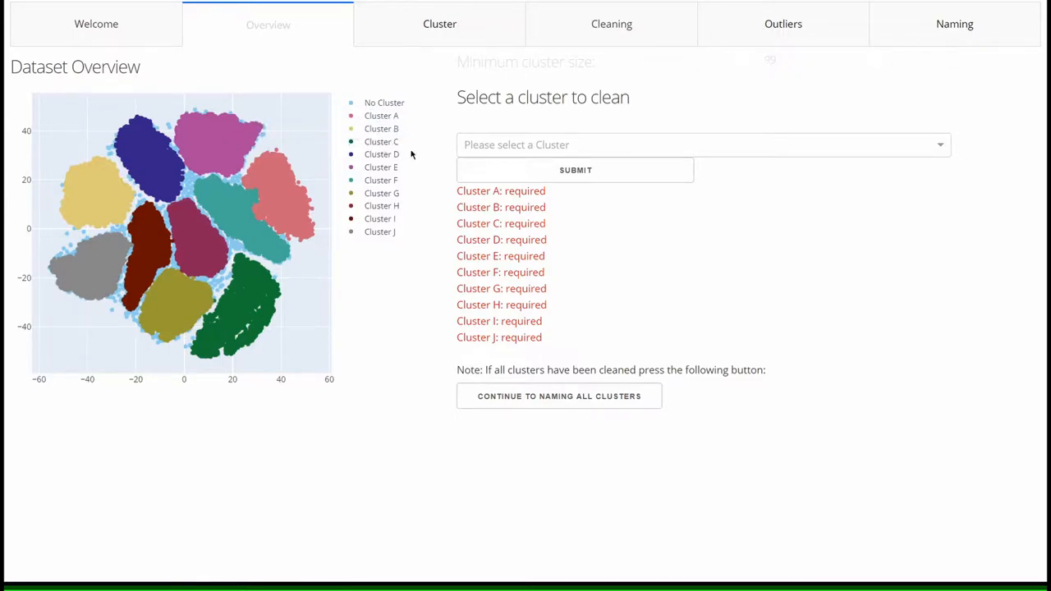
pyautogui.moveTo(440, 156)
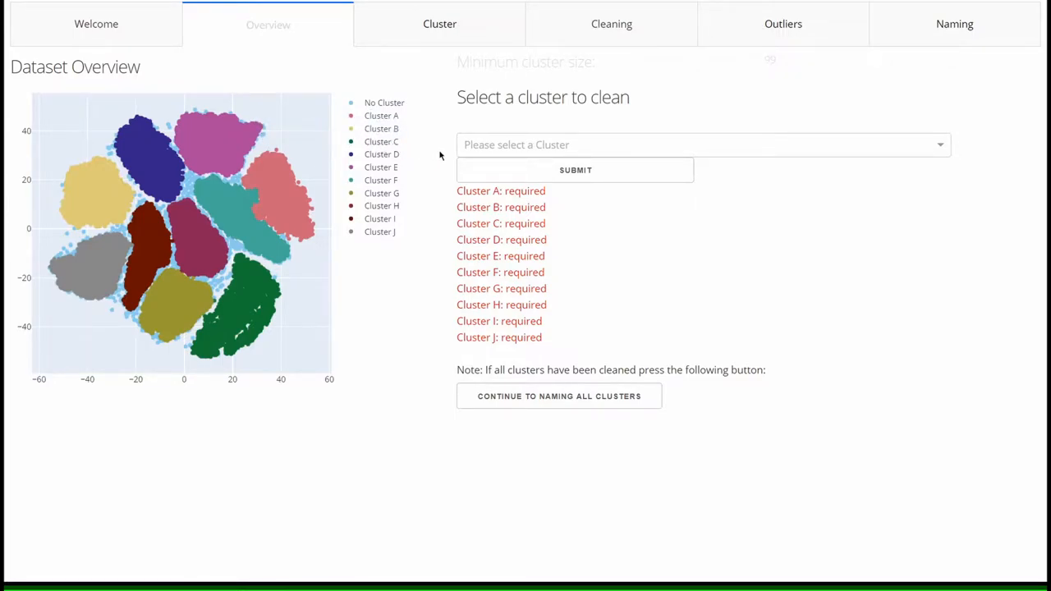
# Step: Select Cluster C from the cluster dropdown and submit it for cleaning
pyautogui.click(702, 145)
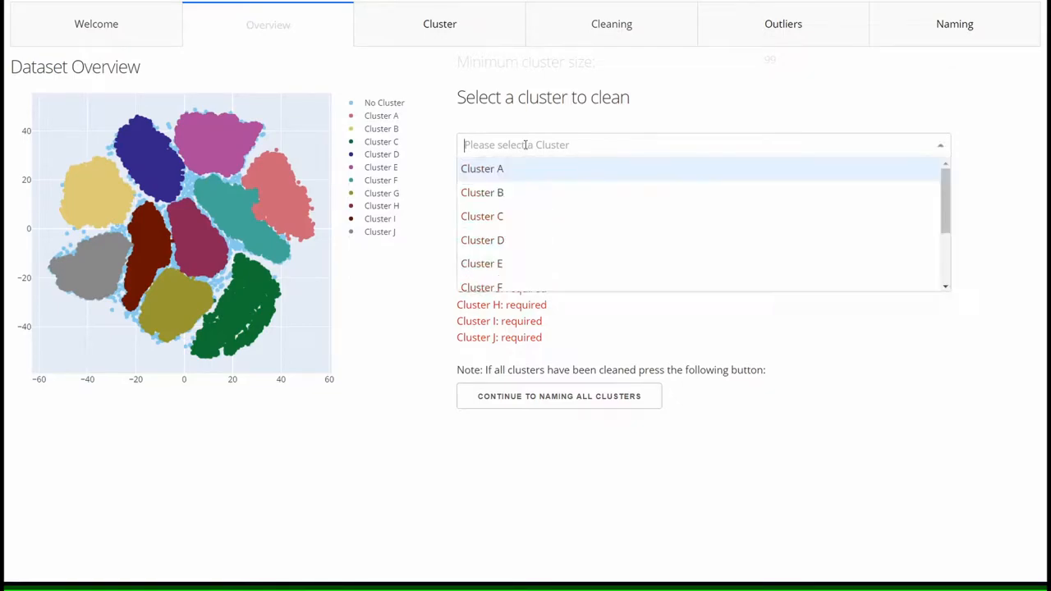
pyautogui.moveTo(528, 264)
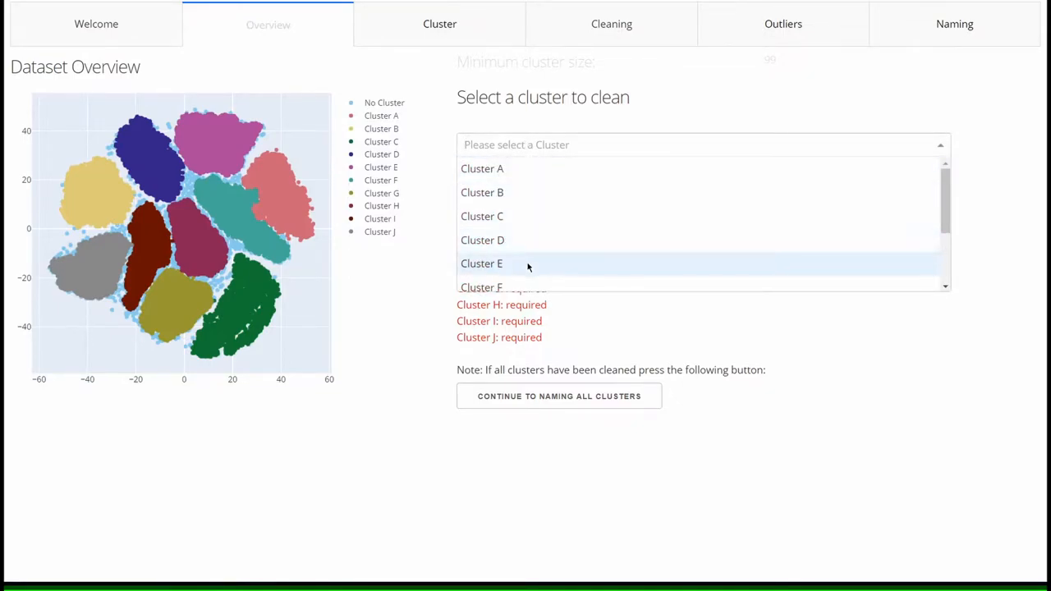
pyautogui.scroll(-3)
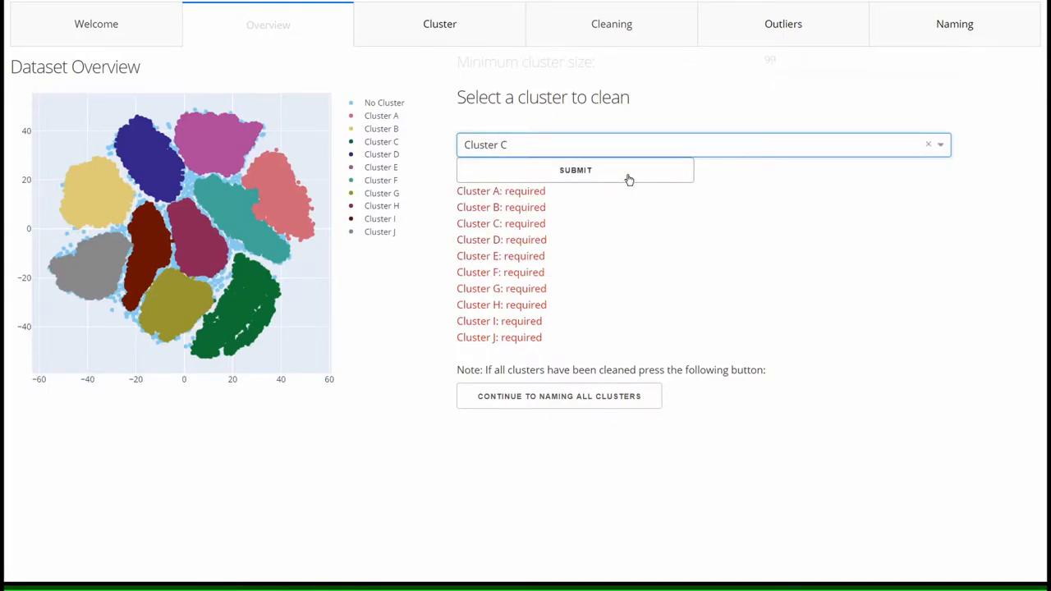
pyautogui.click(575, 170)
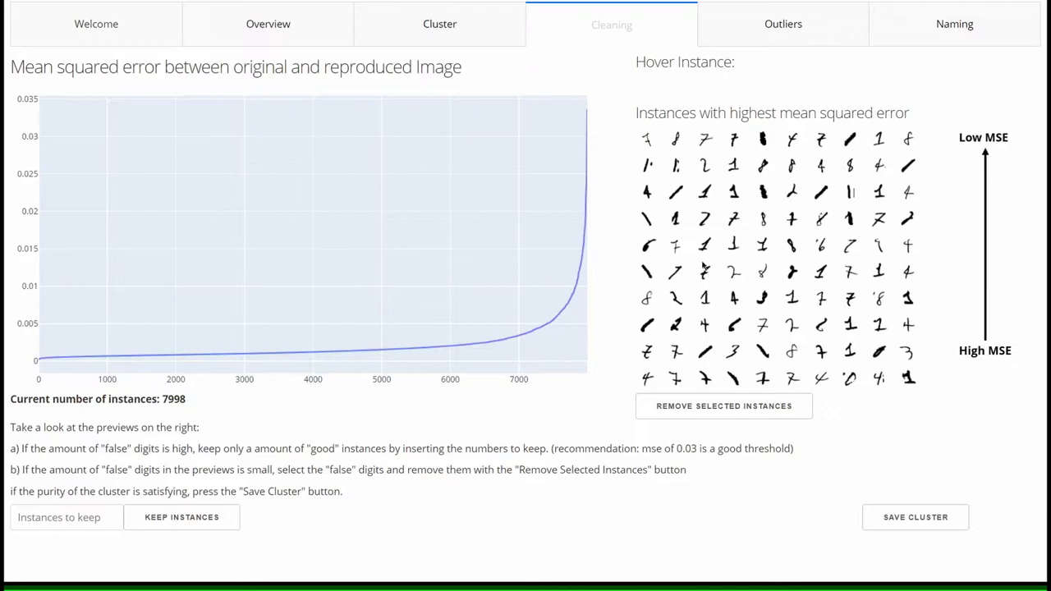
pyautogui.moveTo(747, 151)
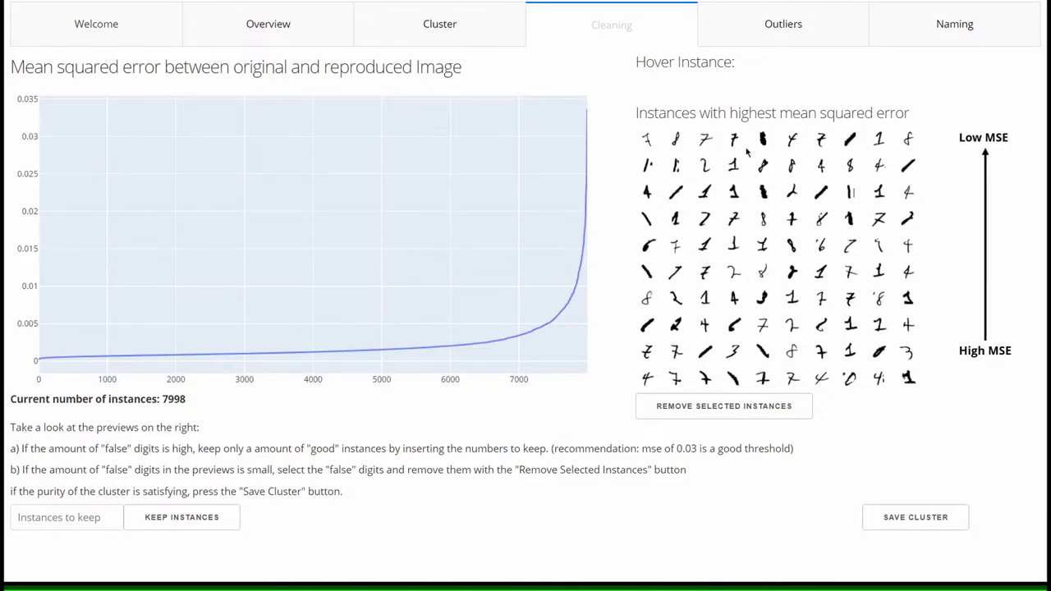
pyautogui.moveTo(630, 208)
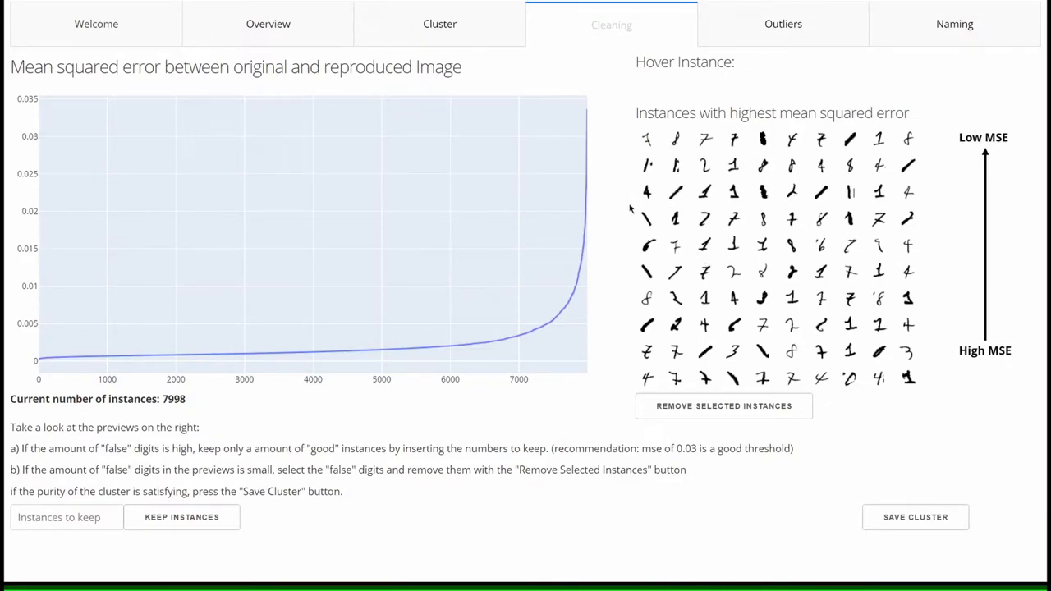
pyautogui.moveTo(863, 399)
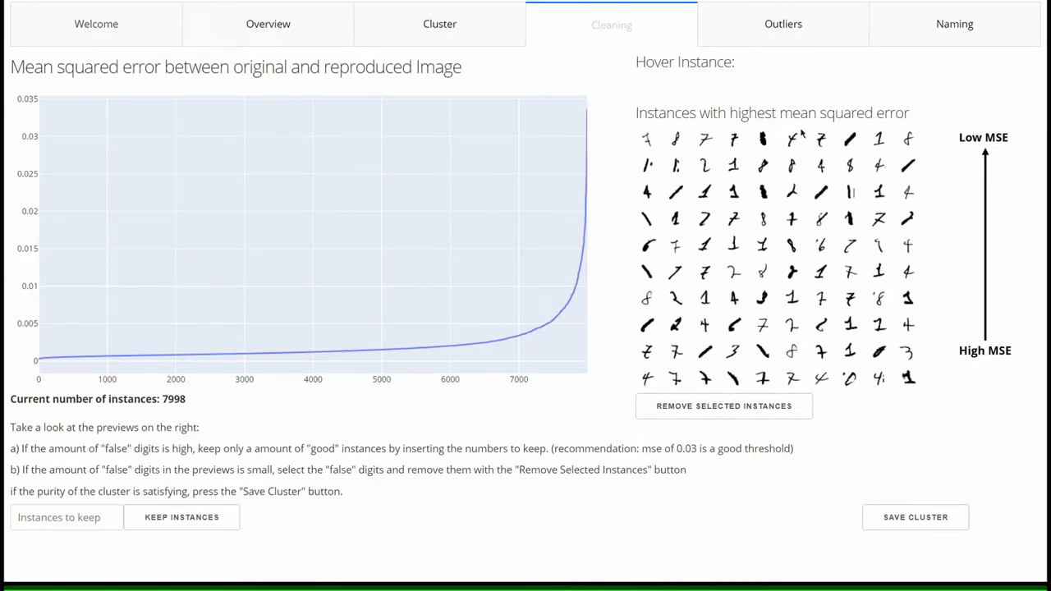
pyautogui.moveTo(670, 320)
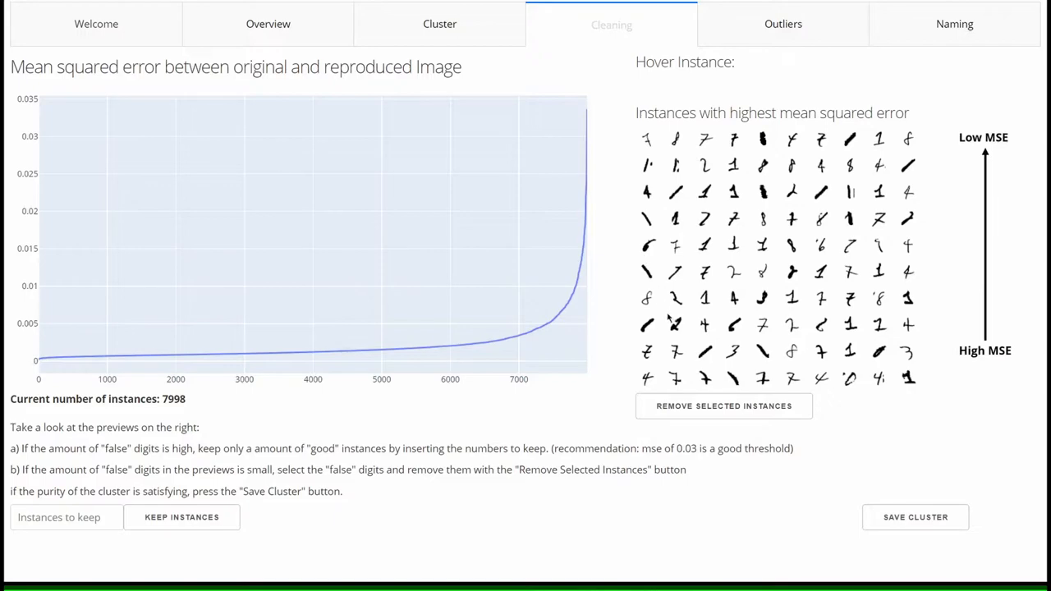
pyautogui.moveTo(670, 336)
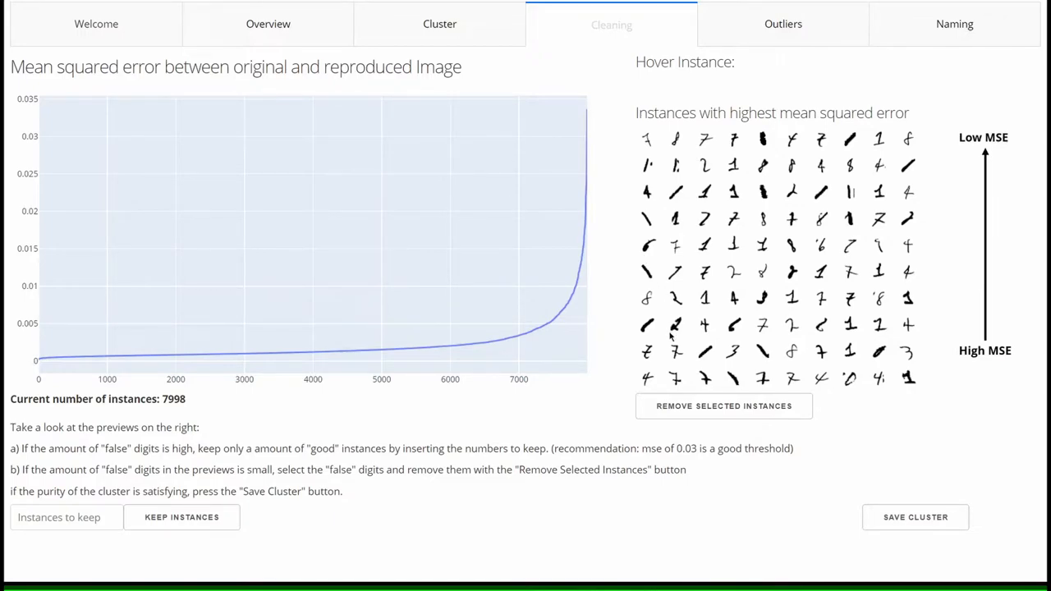
pyautogui.moveTo(611, 127)
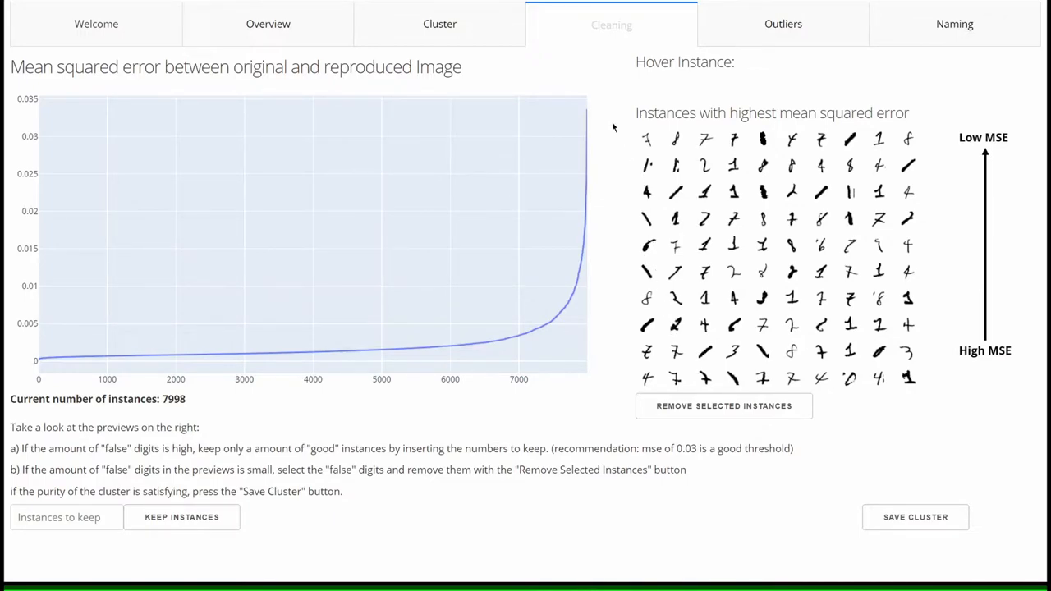
pyautogui.moveTo(586, 110)
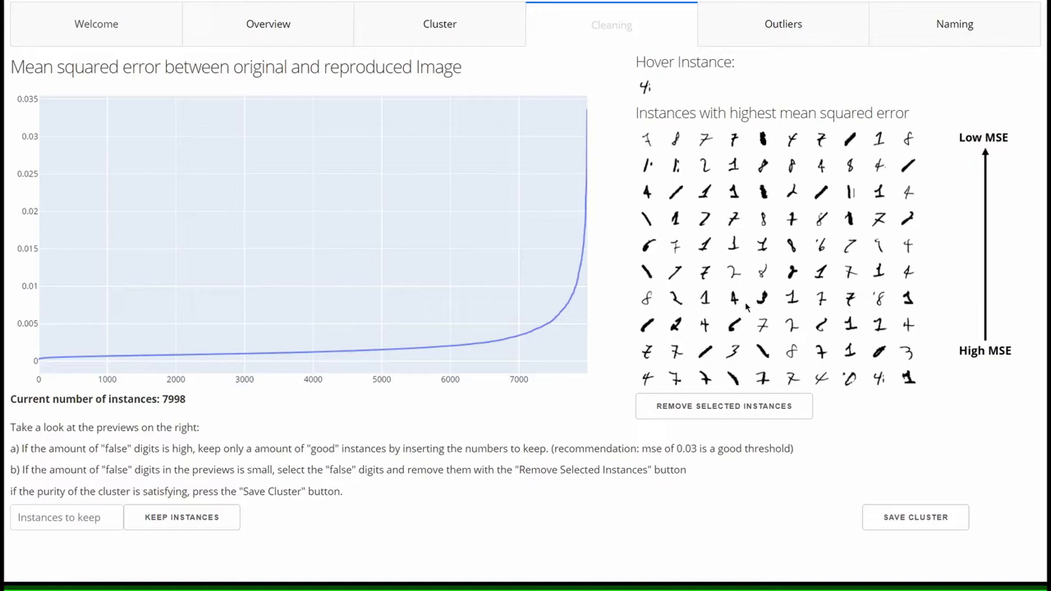
pyautogui.moveTo(621, 339)
pyautogui.write('7220')
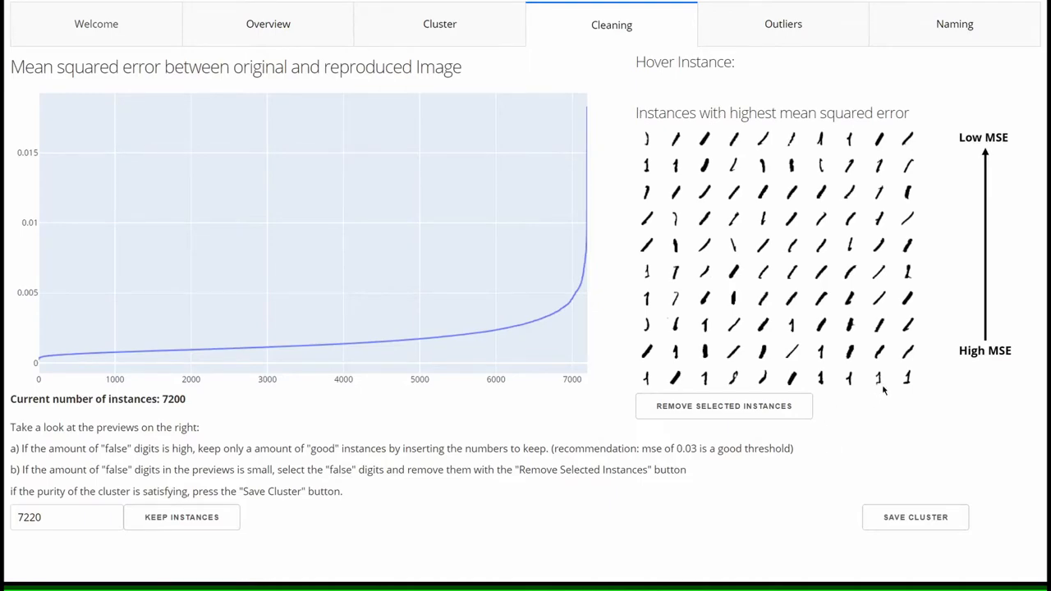
# Step: Mark the odd-looking digit previews in Cluster C and remove them
pyautogui.click(732, 378)
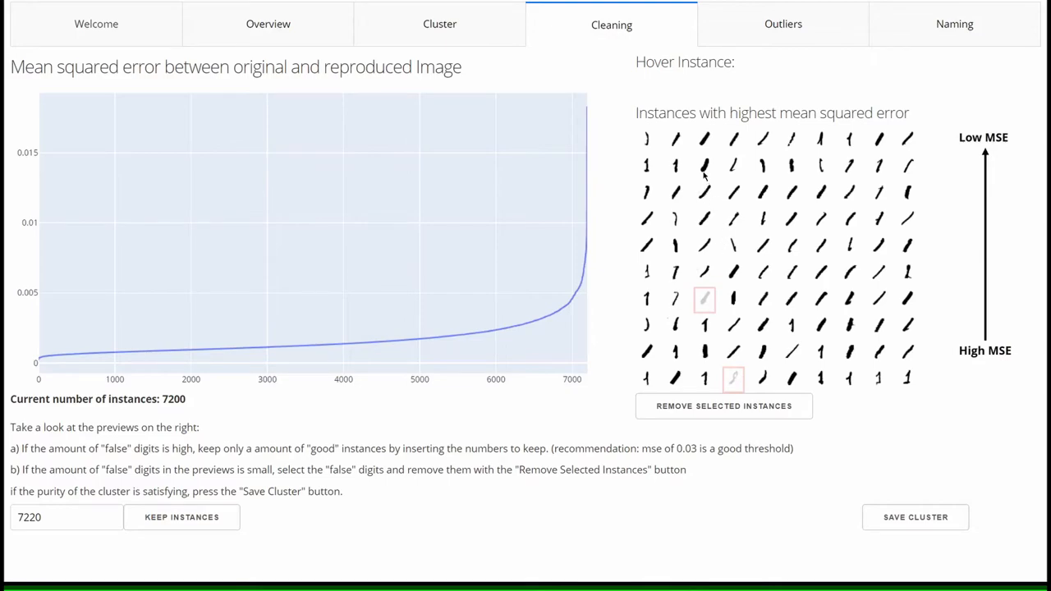
pyautogui.click(704, 165)
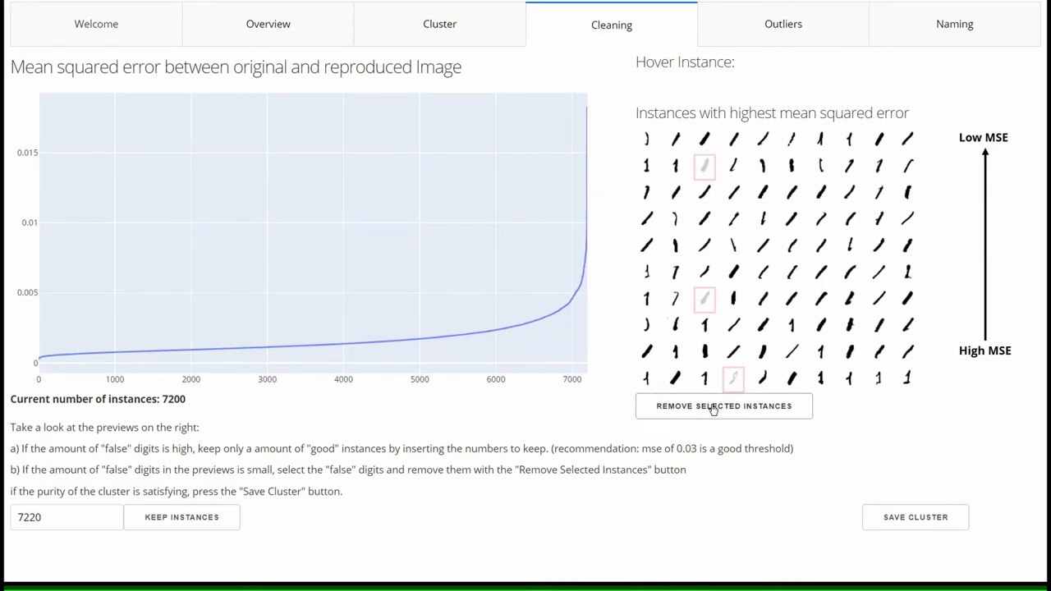
pyautogui.click(723, 406)
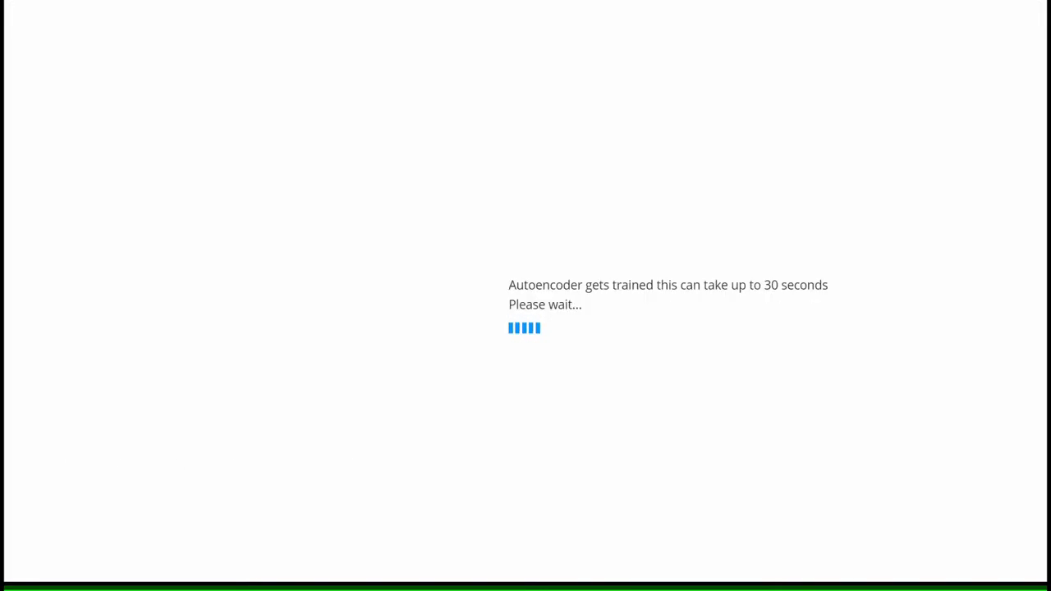
pyautogui.moveTo(639, 368)
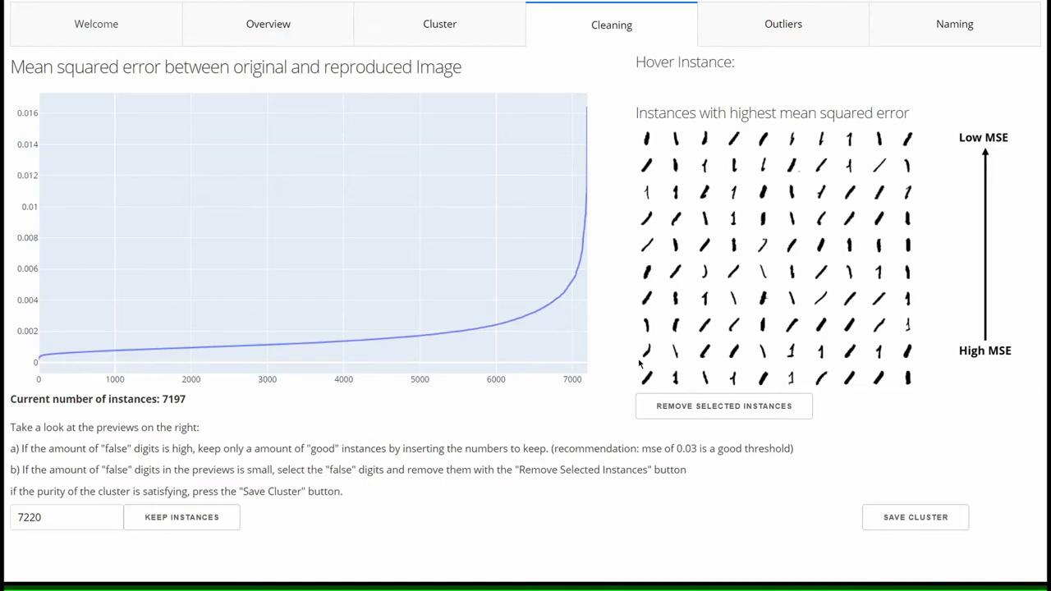
pyautogui.moveTo(875, 144)
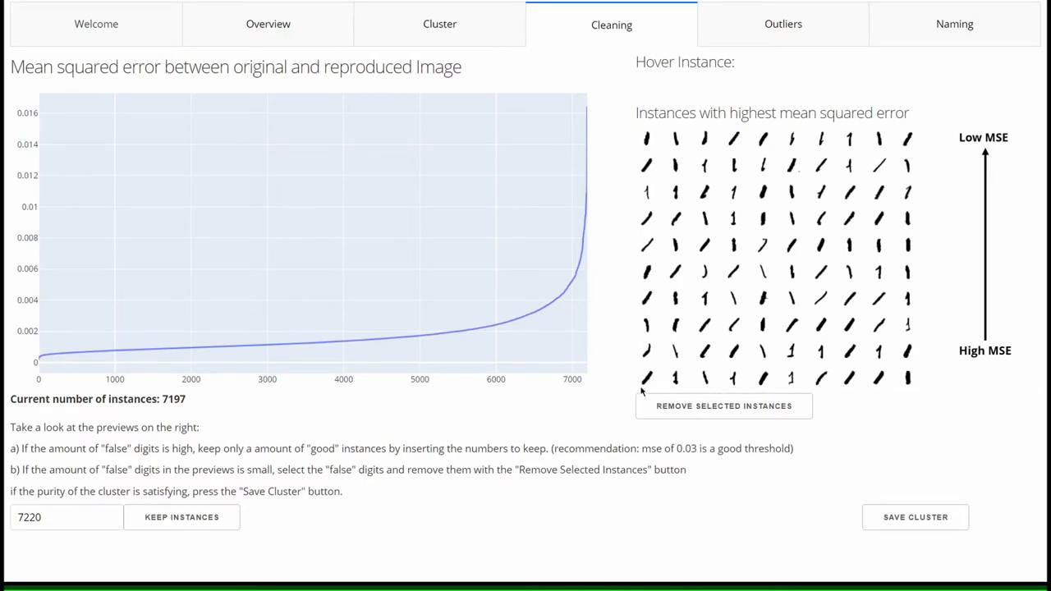
pyautogui.moveTo(854, 344)
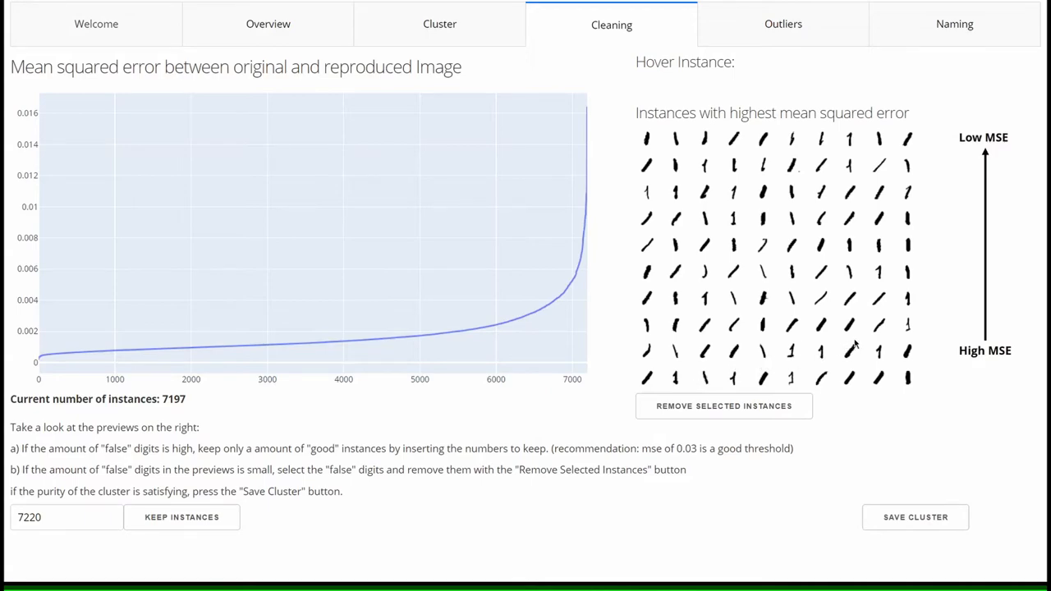
pyautogui.moveTo(885, 410)
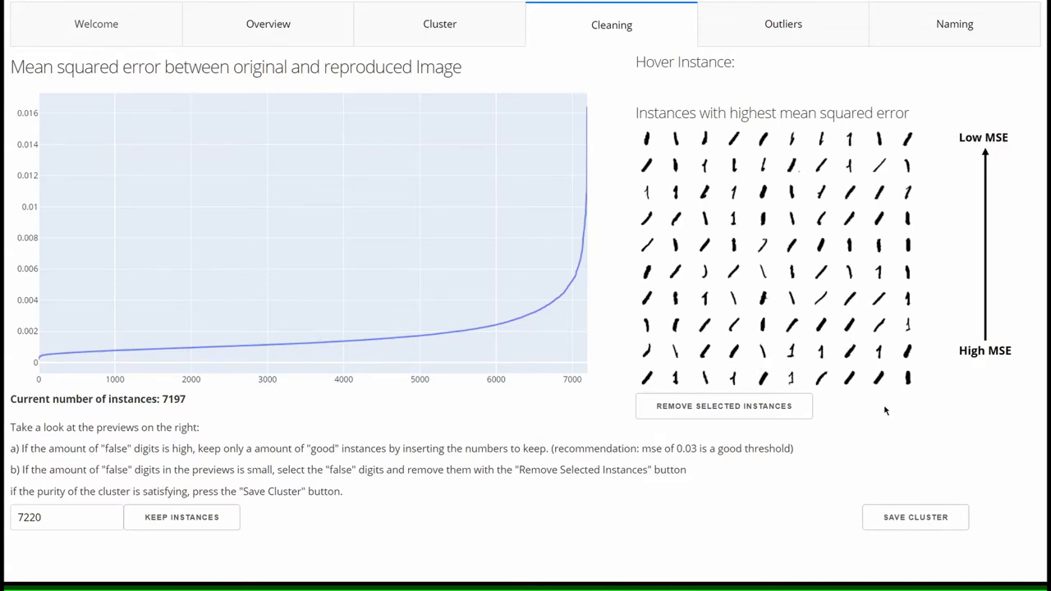
pyautogui.moveTo(915, 517)
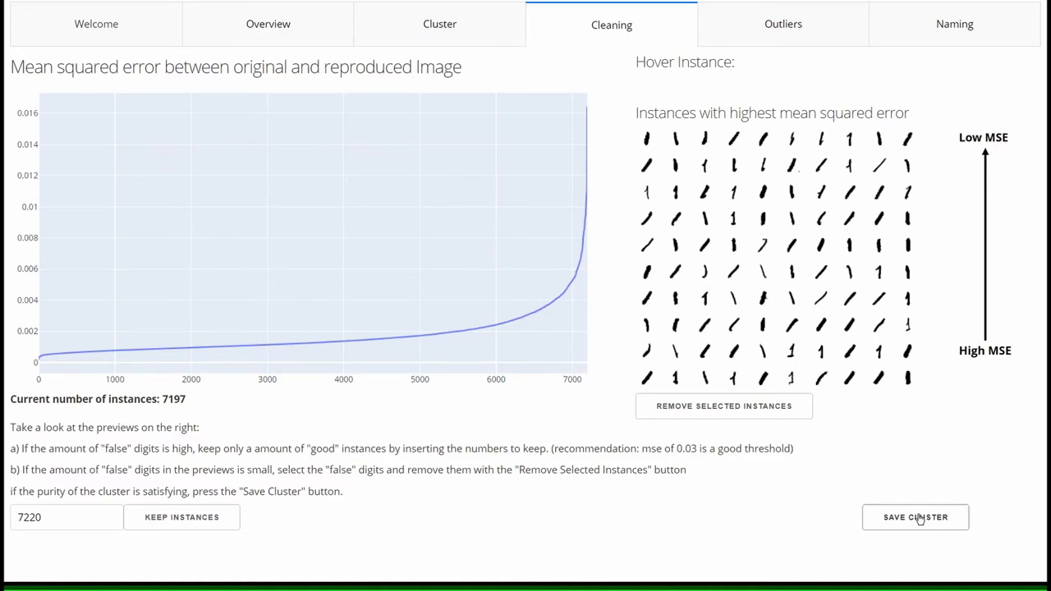
# Step: Save cleaned Cluster C and continue to naming all clusters
pyautogui.click(915, 517)
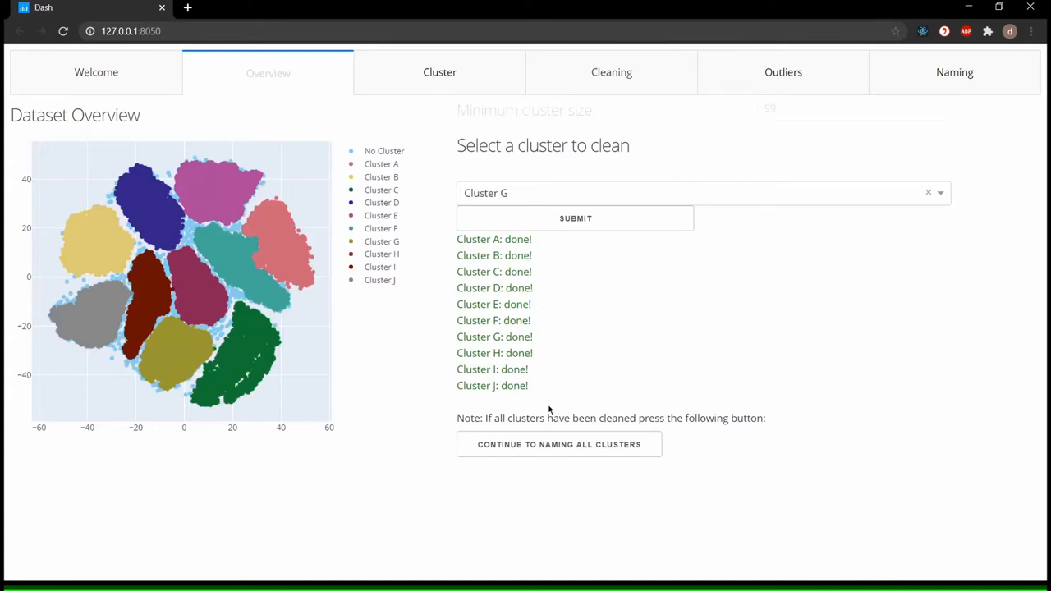
pyautogui.click(558, 444)
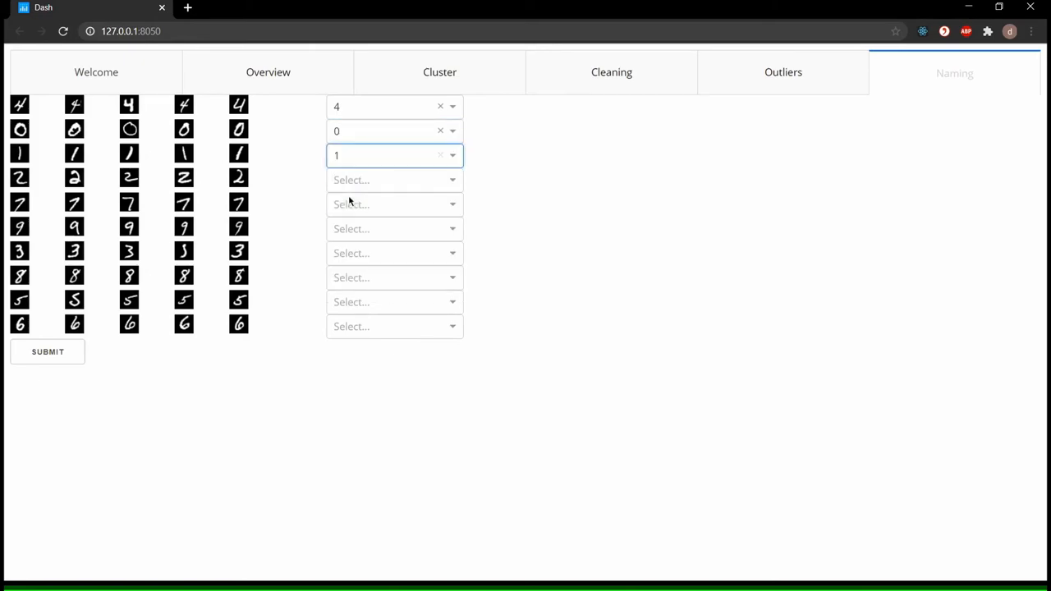
# Step: Assign digit labels 2, 7, 9 and 3 to their matching cluster rows
pyautogui.click(394, 180)
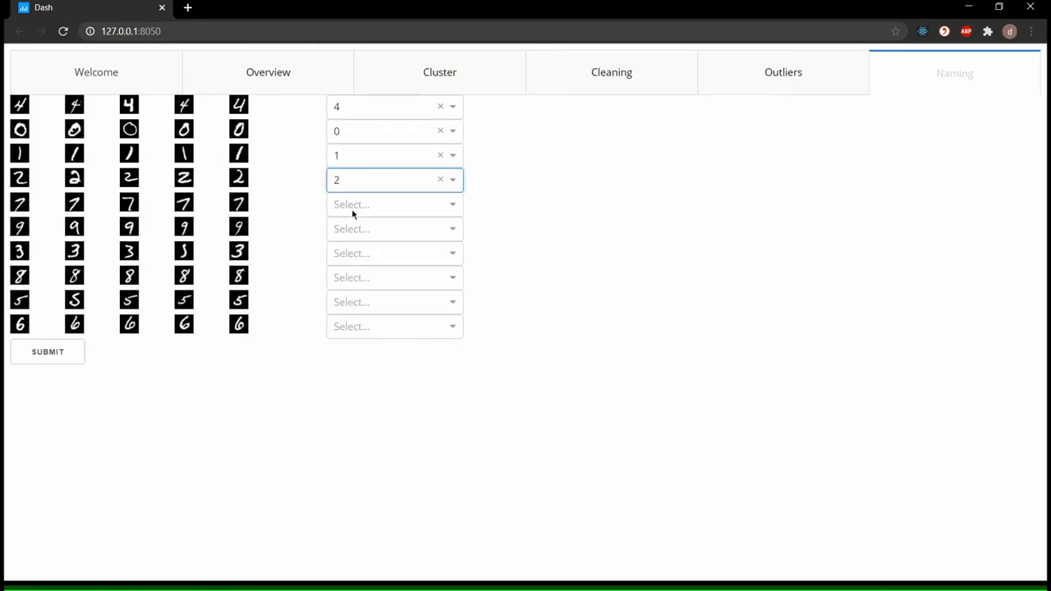
pyautogui.click(394, 204)
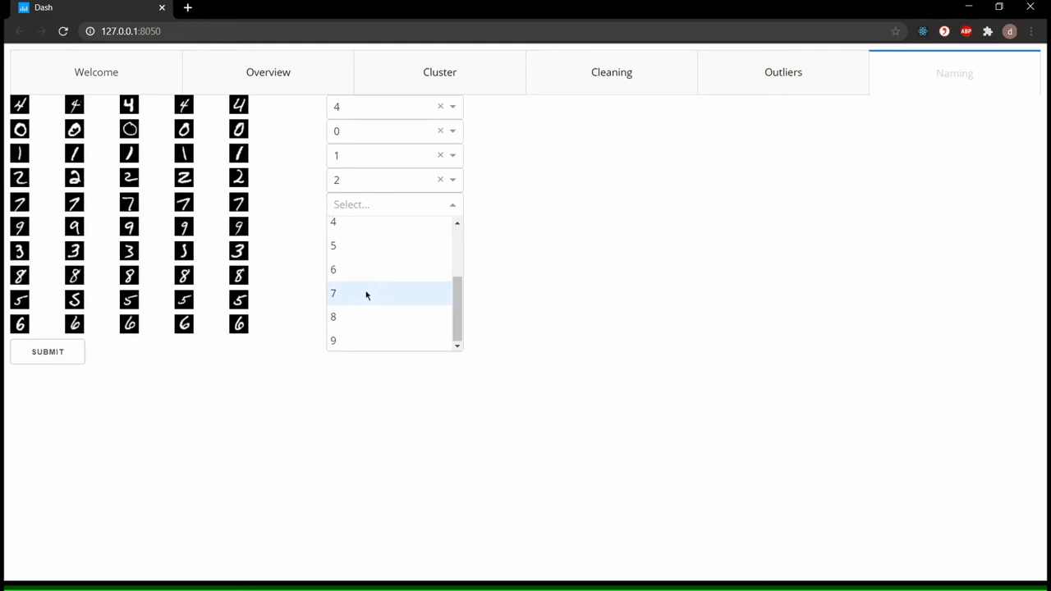
pyautogui.click(334, 293)
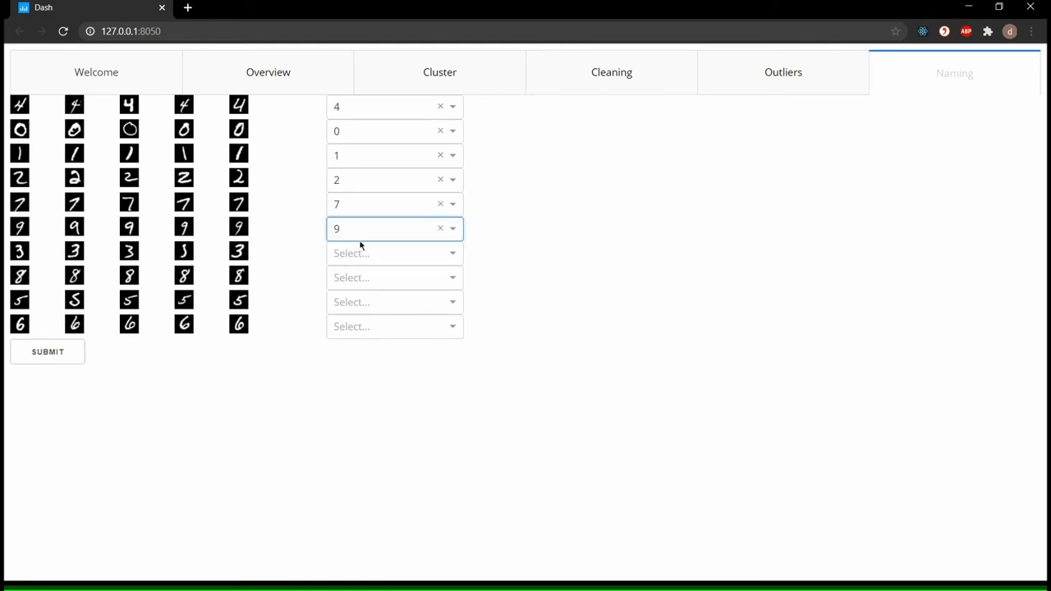
pyautogui.click(386, 252)
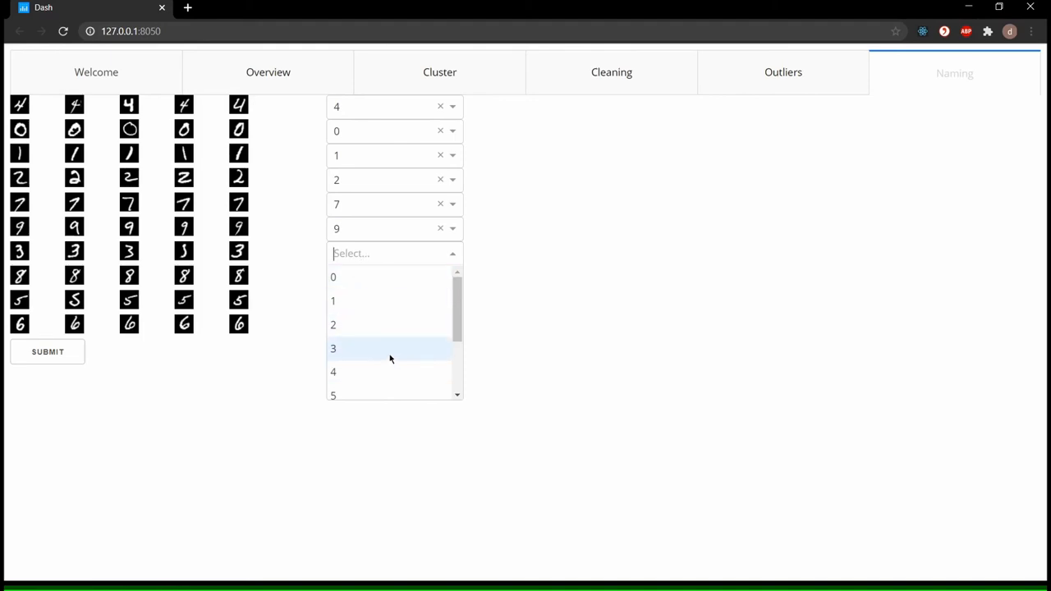
pyautogui.click(333, 348)
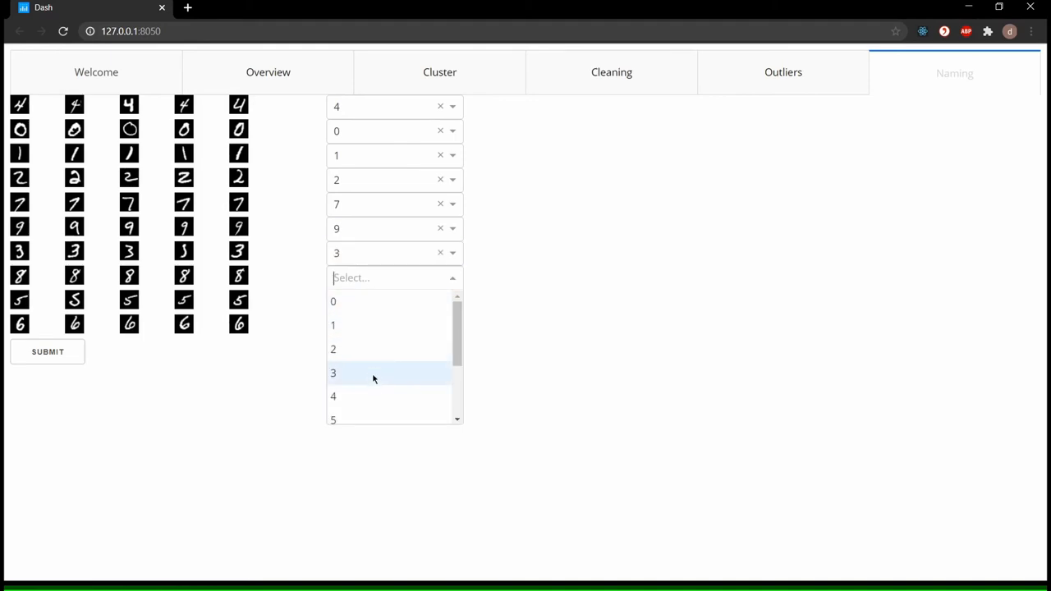